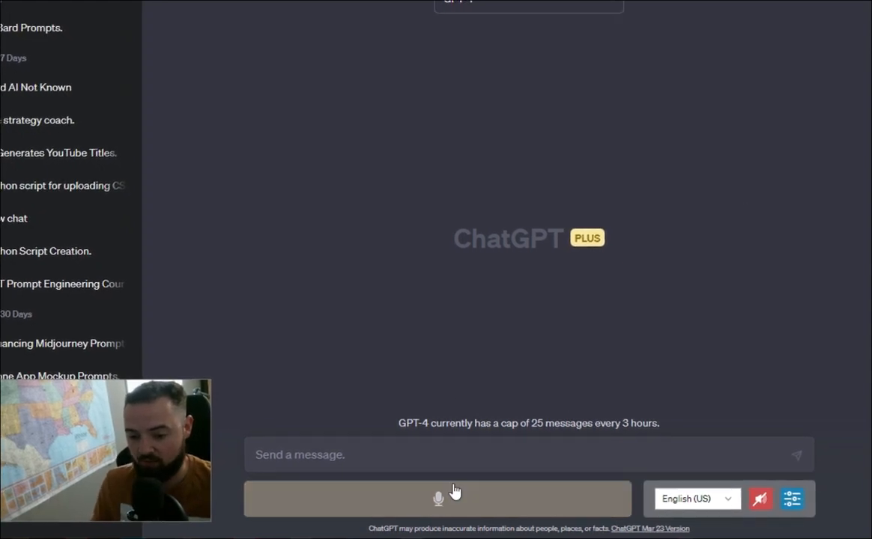
Step: Start voice dictation and speak a prompt beginning 'chat GPT' about asking it anything aloud
click(437, 498)
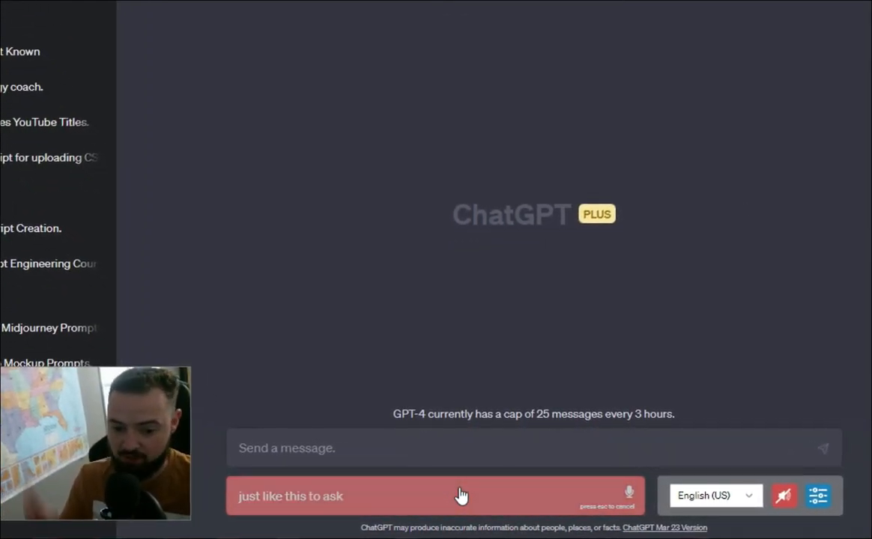
text(chat GPT to do whatever you wanted to do it)
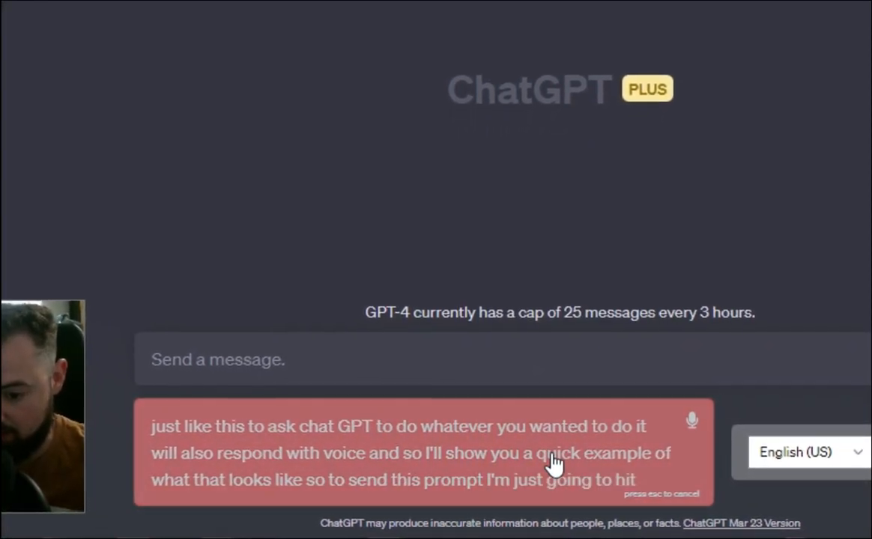
key(Return)
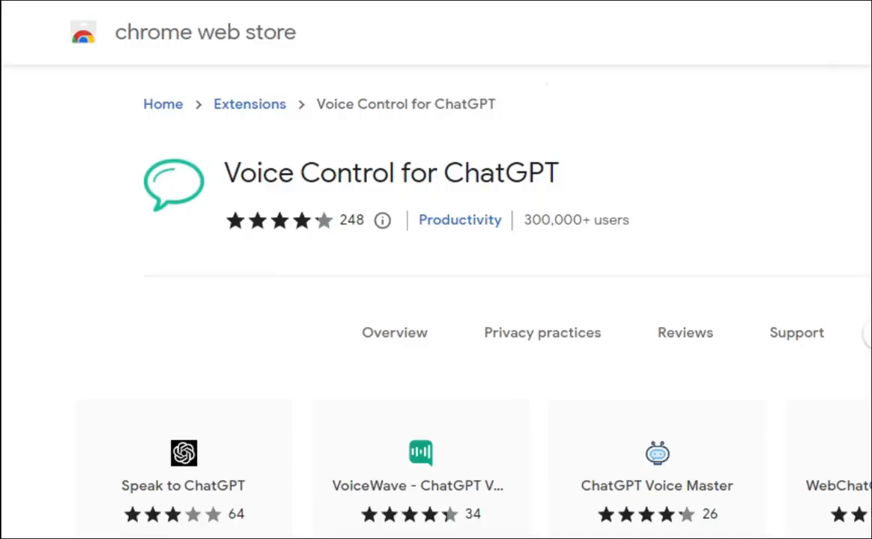
mouse_move(455, 188)
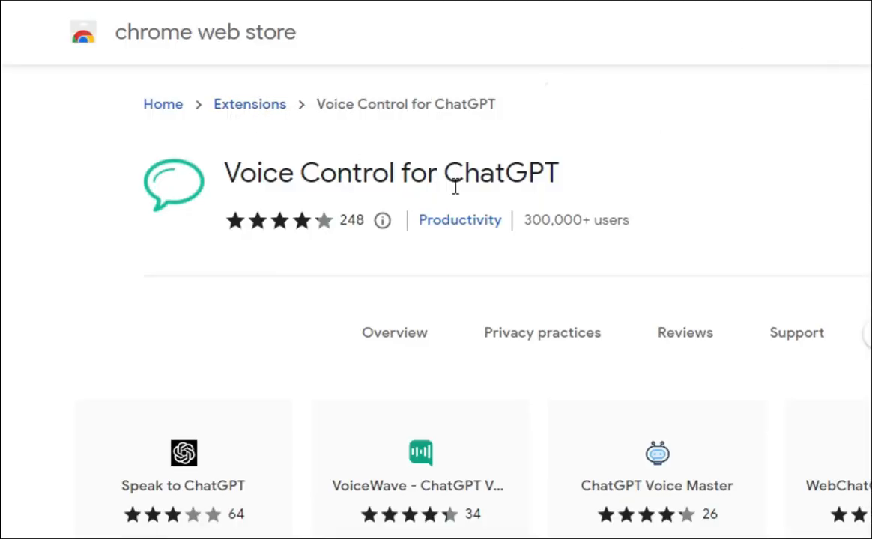
mouse_move(294, 166)
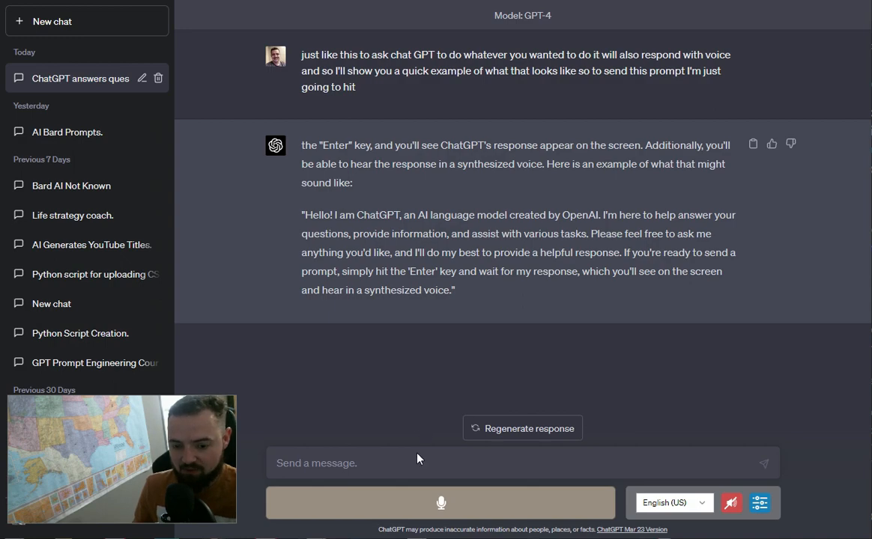
Step: Return to the ChatGPT conversation to view its reply about giving spoken responses
click(440, 503)
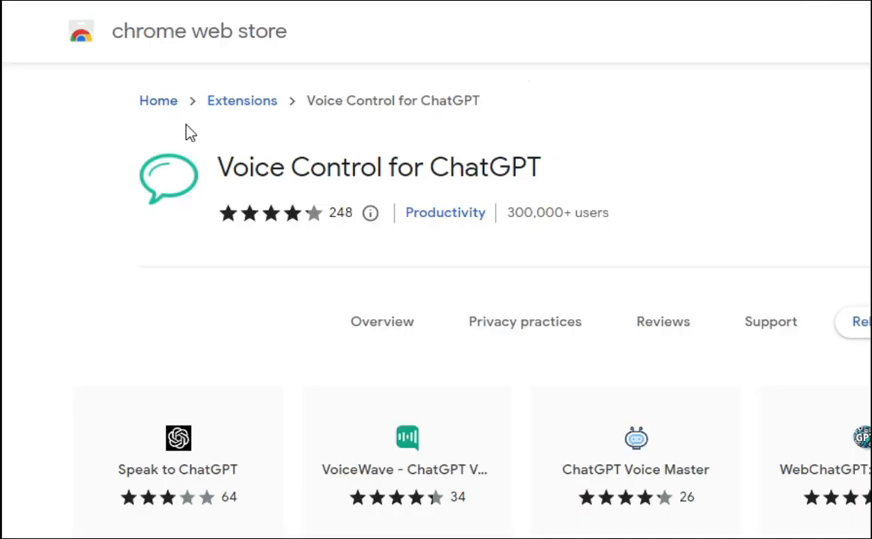
mouse_move(341, 66)
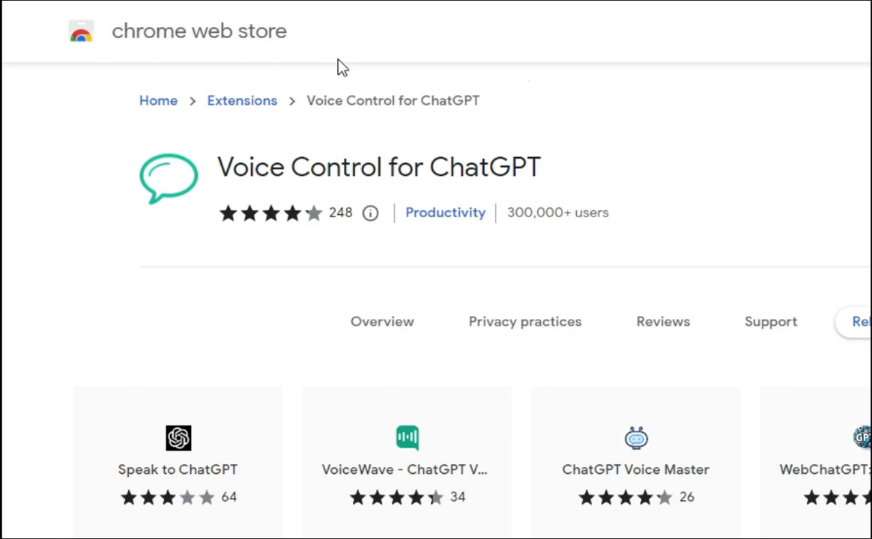
mouse_move(650, 144)
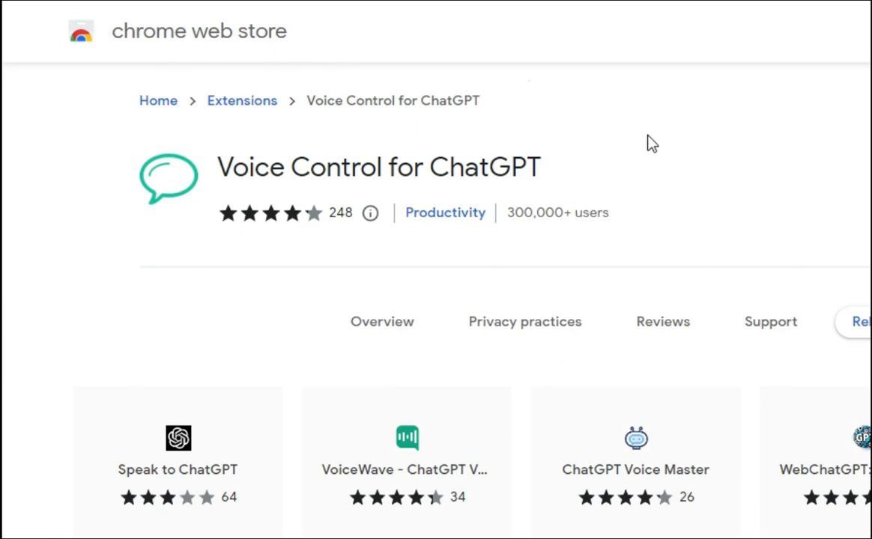
mouse_move(650, 144)
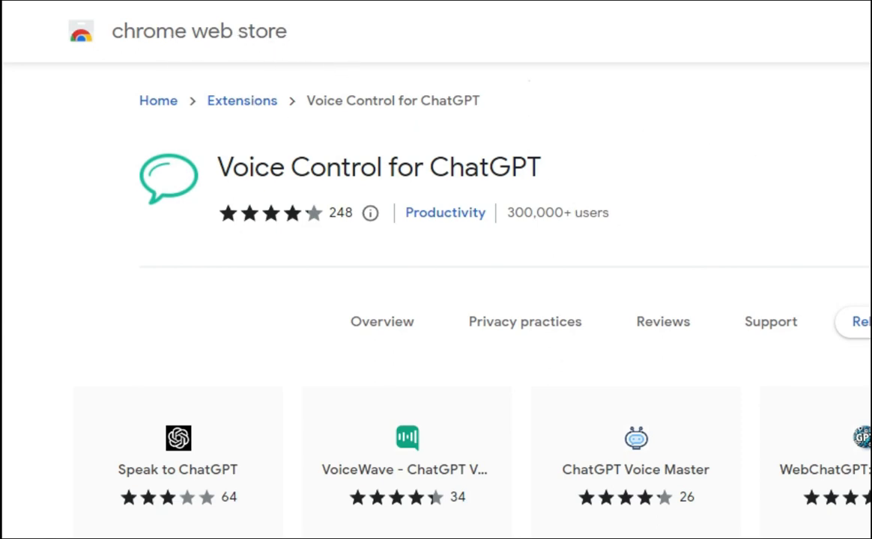